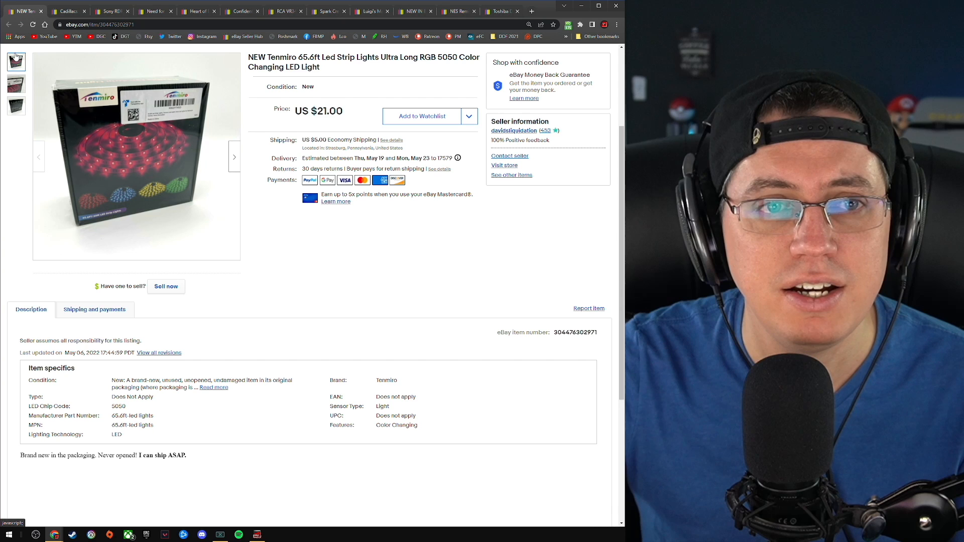
{"action": "mouse_move", "coordinate": [286, 250]}
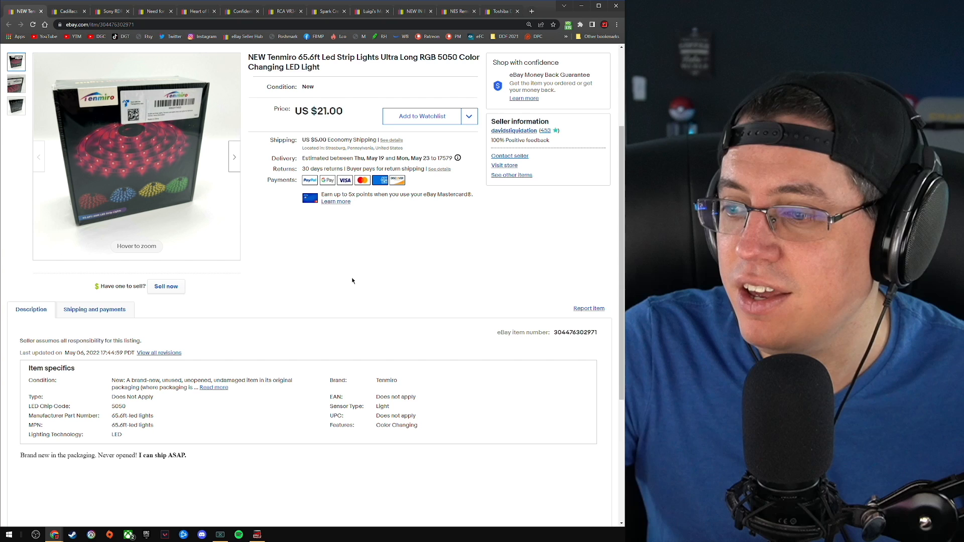
{"action": "mouse_move", "coordinate": [326, 252]}
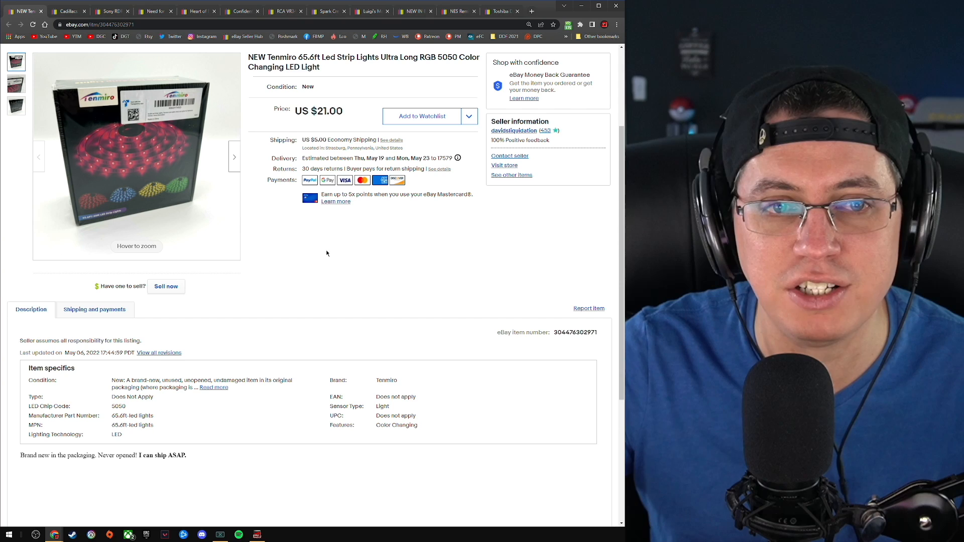
Browse the Cadillacs and Dinosaurs disc, back cover and front cover photos enlarged, then open the Sony recorder listing
{"action": "left_click", "coordinate": [69, 11]}
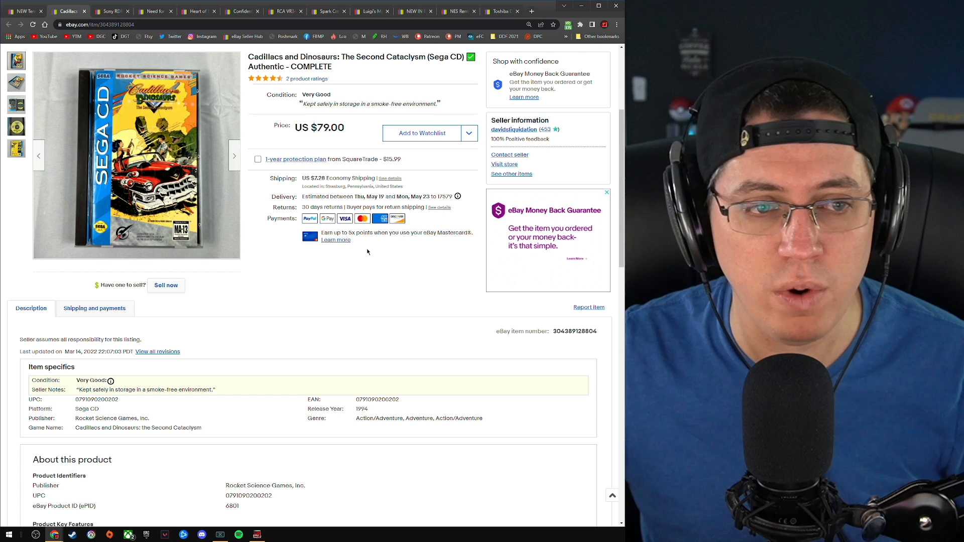
{"action": "left_click", "coordinate": [15, 126]}
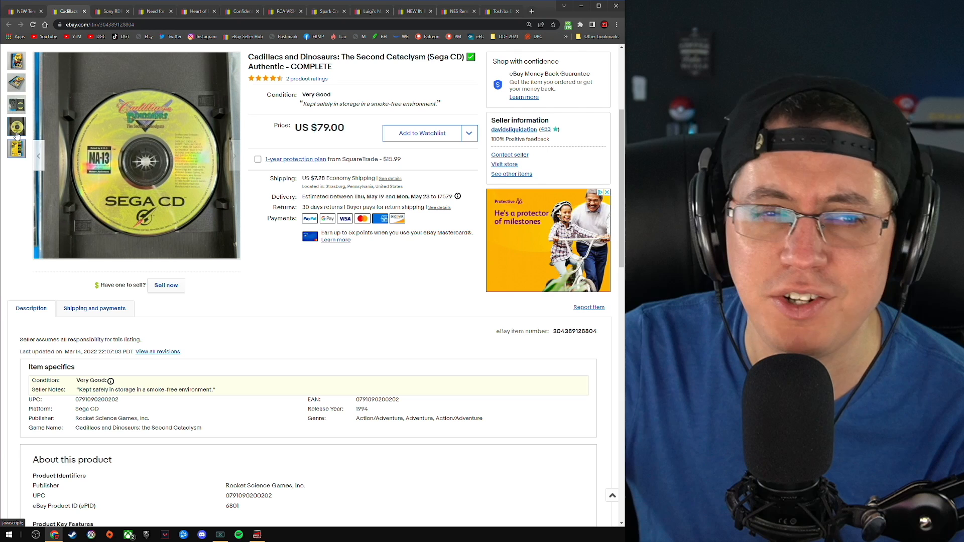
{"action": "left_click", "coordinate": [16, 83]}
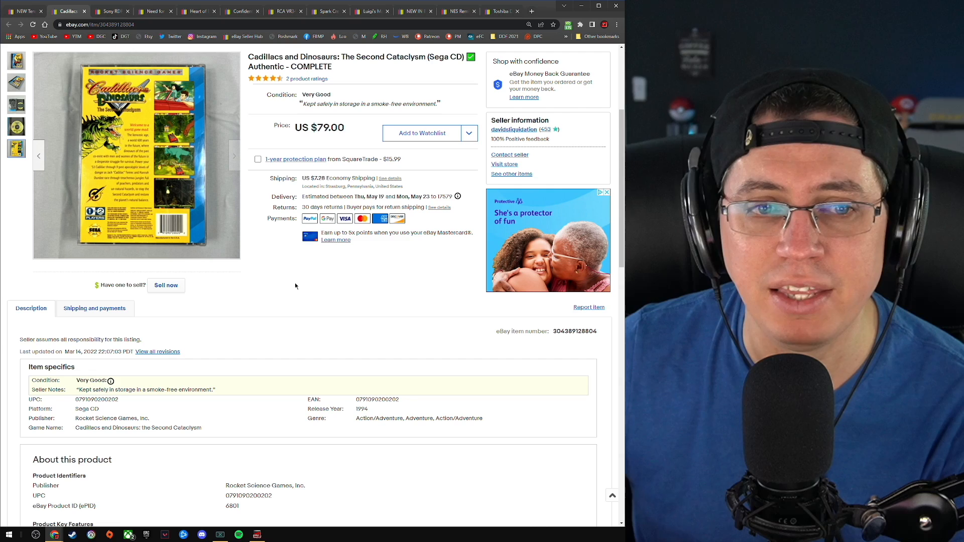
{"action": "left_click", "coordinate": [17, 61]}
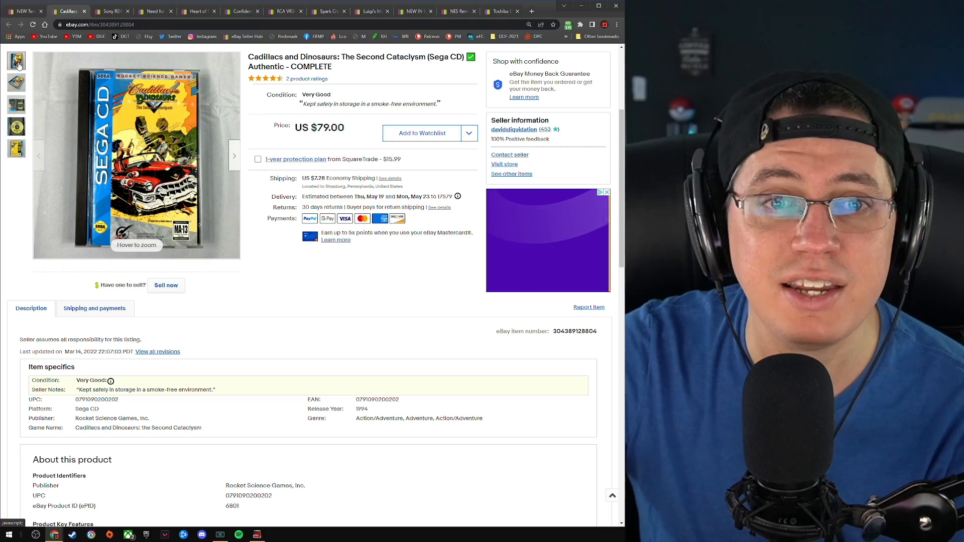
{"action": "left_click", "coordinate": [137, 159]}
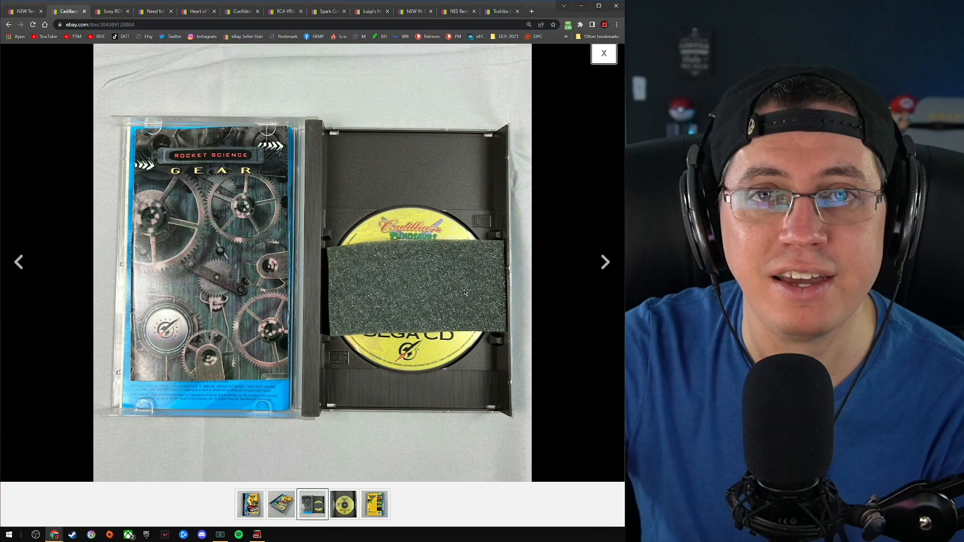
{"action": "left_click", "coordinate": [111, 11]}
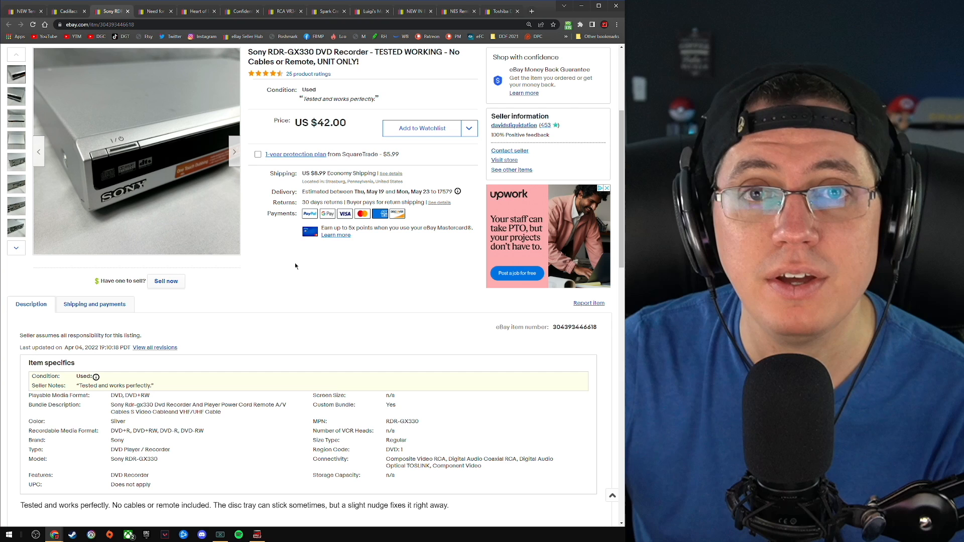
{"action": "mouse_move", "coordinate": [360, 263]}
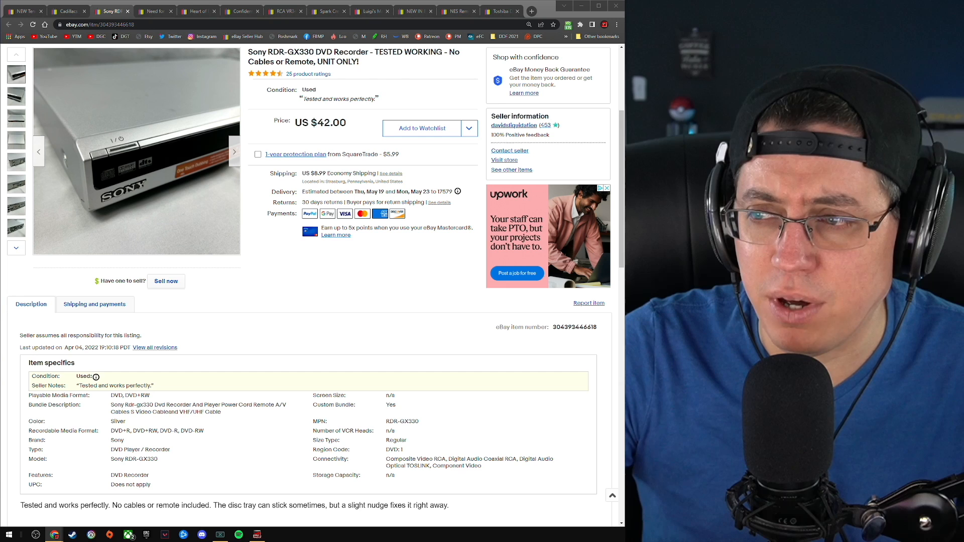
{"action": "mouse_move", "coordinate": [318, 172]}
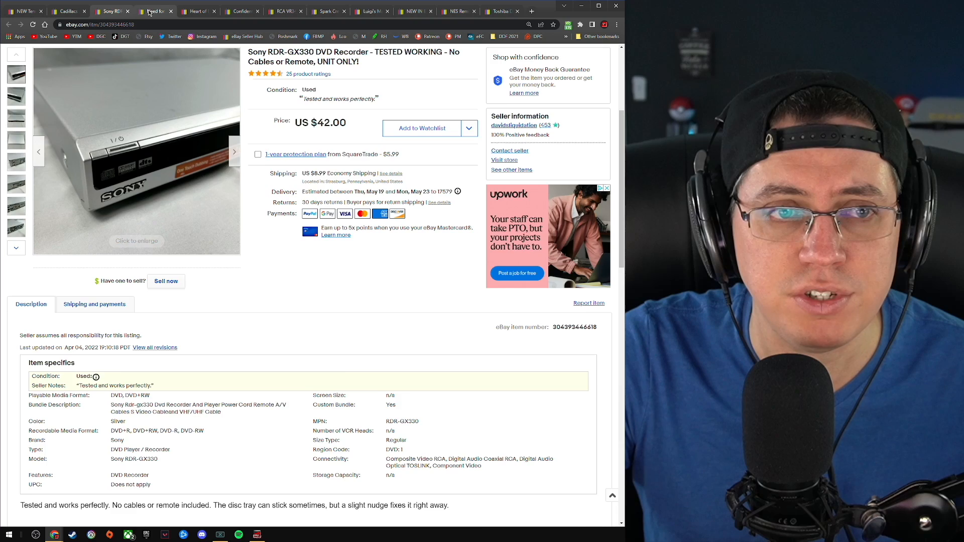
Look over the Need for Speed: Underground 2 listing, then move on to Heart of Darkness
{"action": "left_click", "coordinate": [155, 11]}
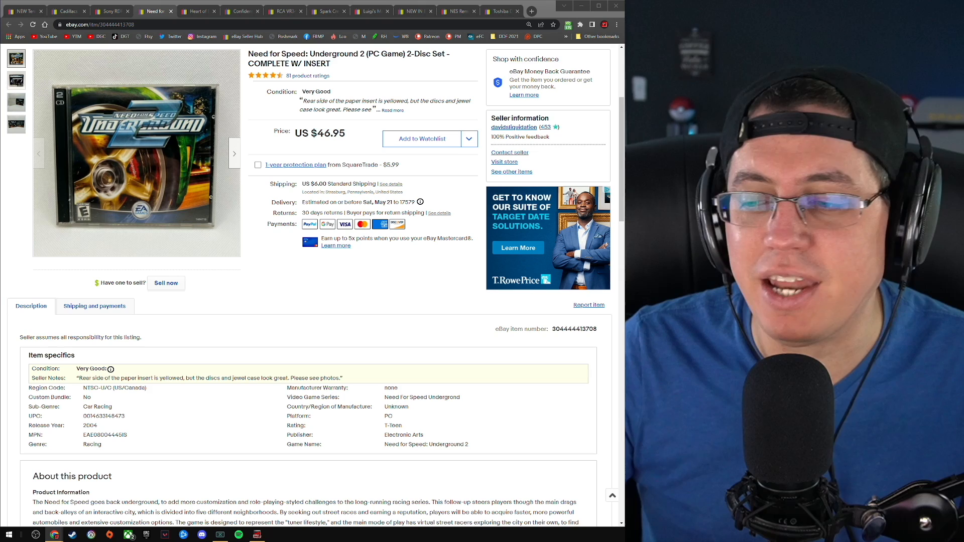
{"action": "left_click", "coordinate": [195, 11]}
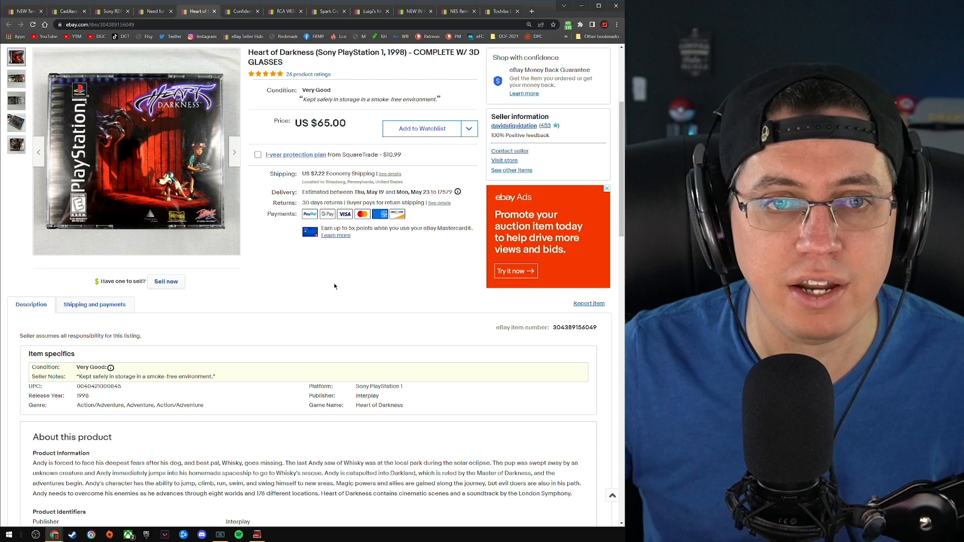
View the Heart of Darkness disc-and-case photos enlarged, then bring up the Confidential Mission listing
{"action": "left_click", "coordinate": [16, 79]}
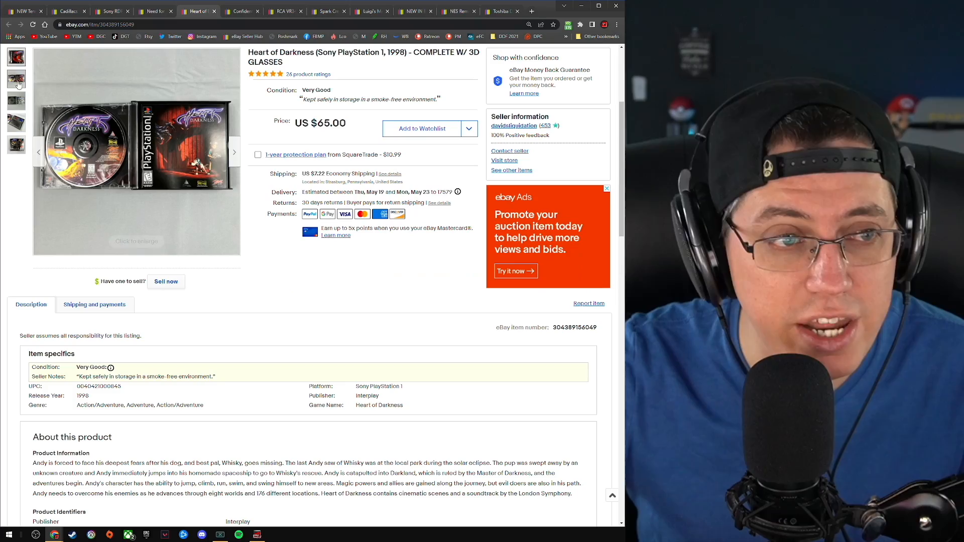
{"action": "left_click", "coordinate": [136, 153]}
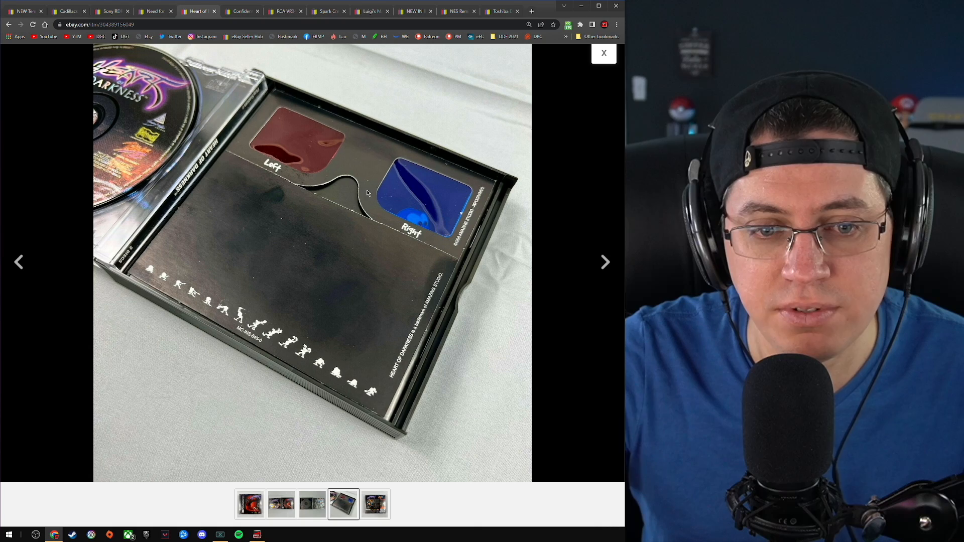
{"action": "left_click", "coordinate": [603, 52]}
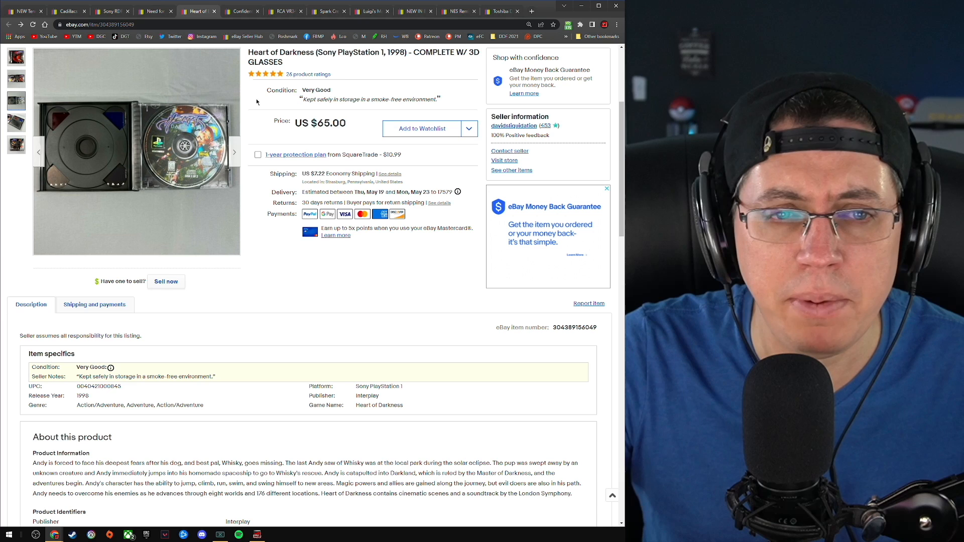
{"action": "left_click", "coordinate": [242, 11]}
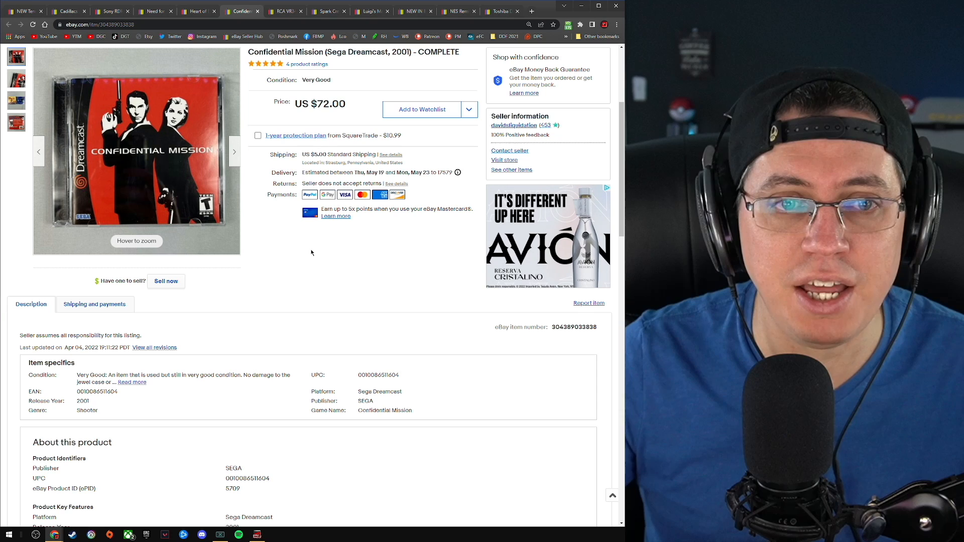
Enlarge the Confidential Mission photos, starting with the disc and bonus game, then return to the listing
{"action": "left_click", "coordinate": [16, 101]}
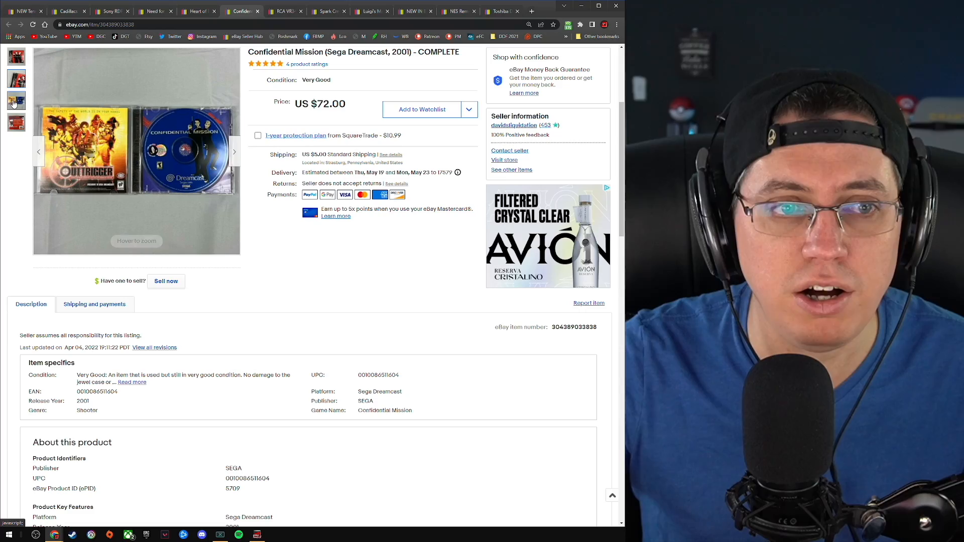
{"action": "left_click", "coordinate": [136, 151]}
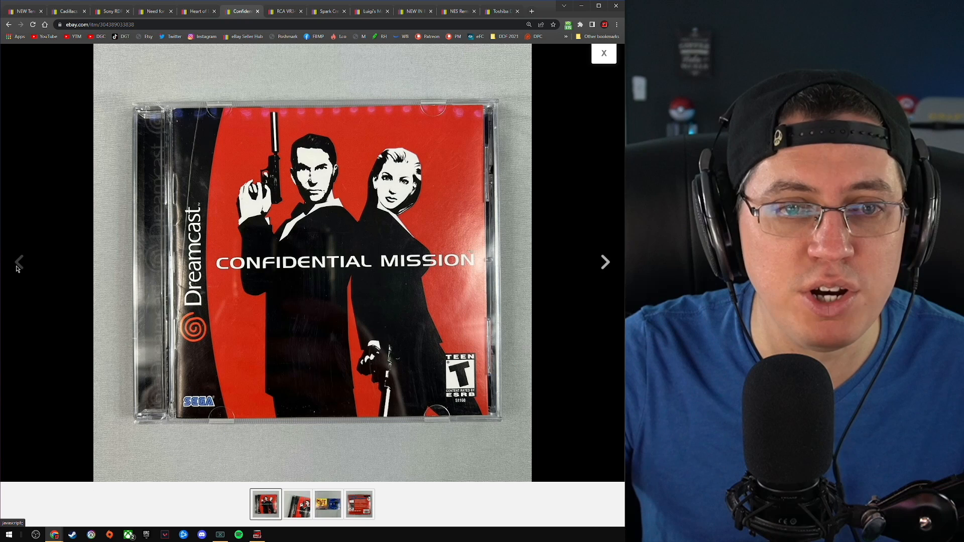
{"action": "mouse_move", "coordinate": [604, 262]}
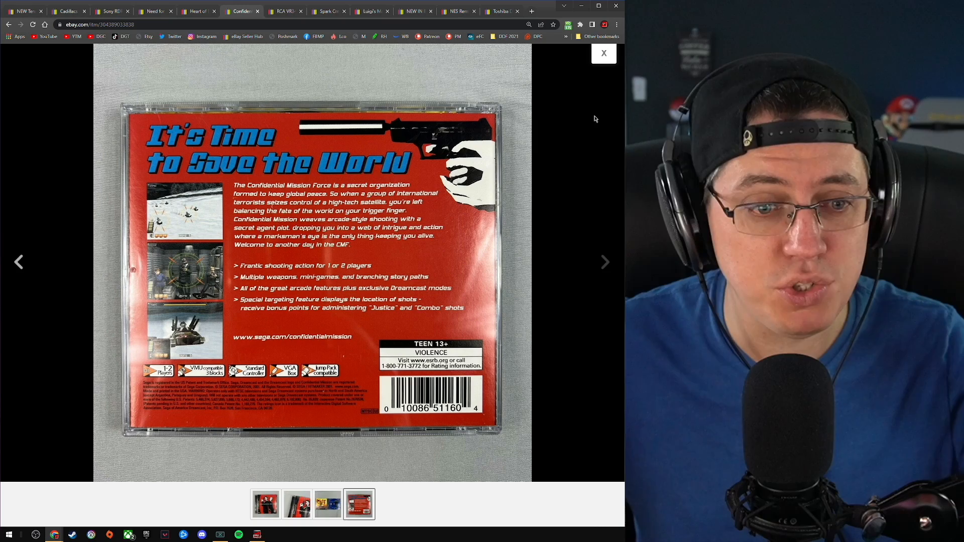
{"action": "left_click", "coordinate": [603, 53]}
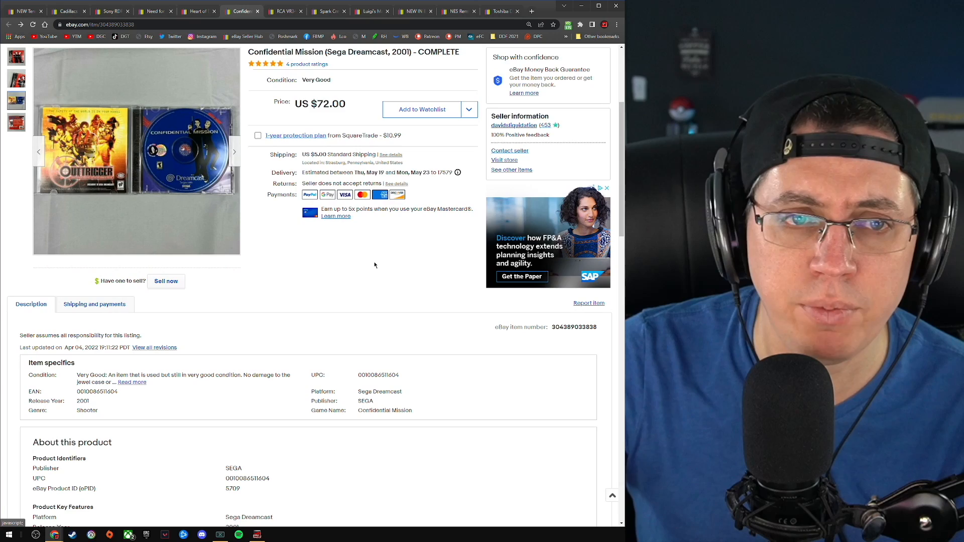
{"action": "left_click", "coordinate": [233, 151]}
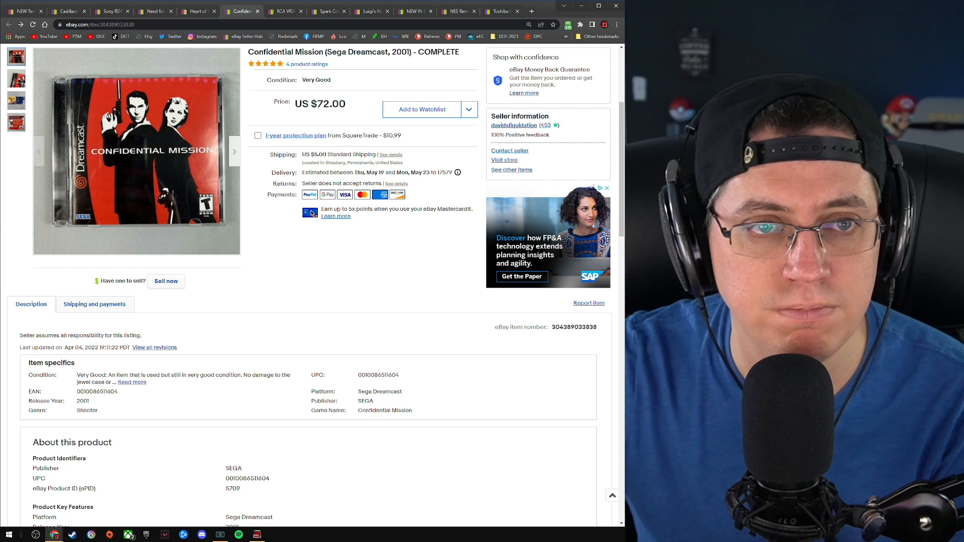
Check the RCA VCR listing, then page through the teddy bear plush photos enlarged
{"action": "left_click", "coordinate": [281, 11]}
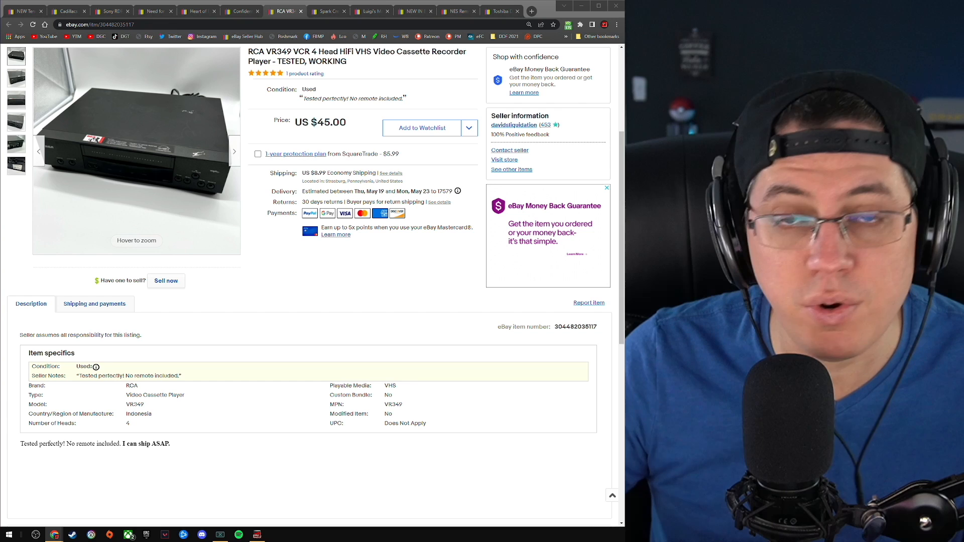
{"action": "left_click", "coordinate": [328, 11]}
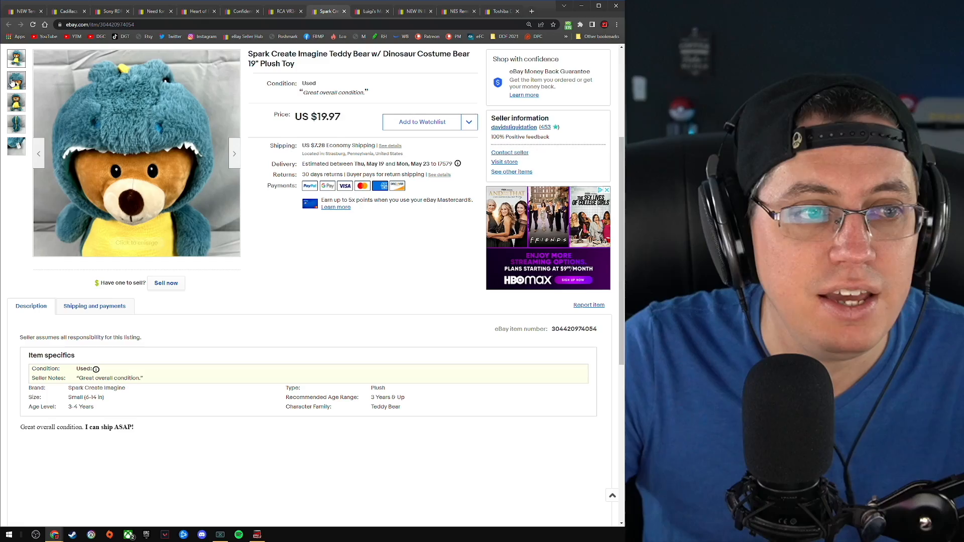
{"action": "left_click", "coordinate": [137, 154]}
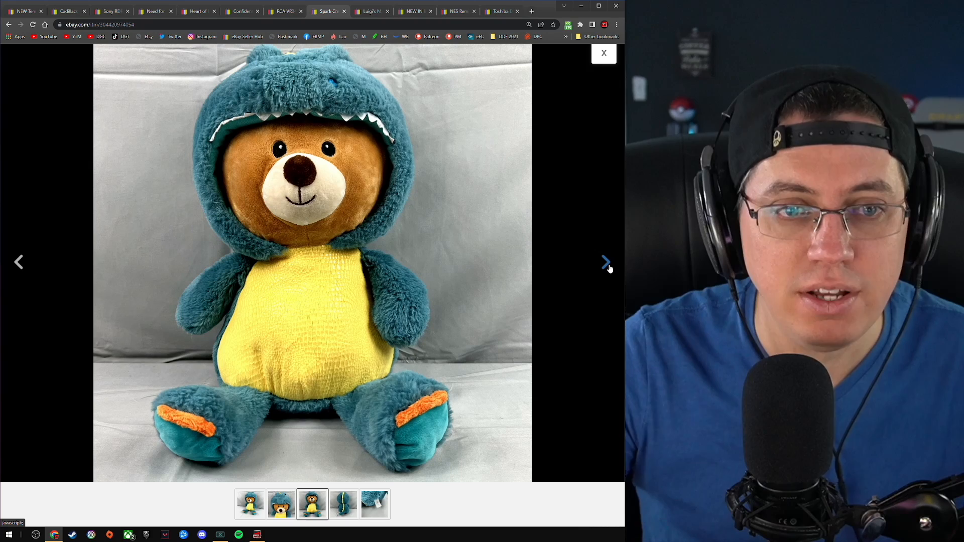
{"action": "left_click", "coordinate": [605, 261]}
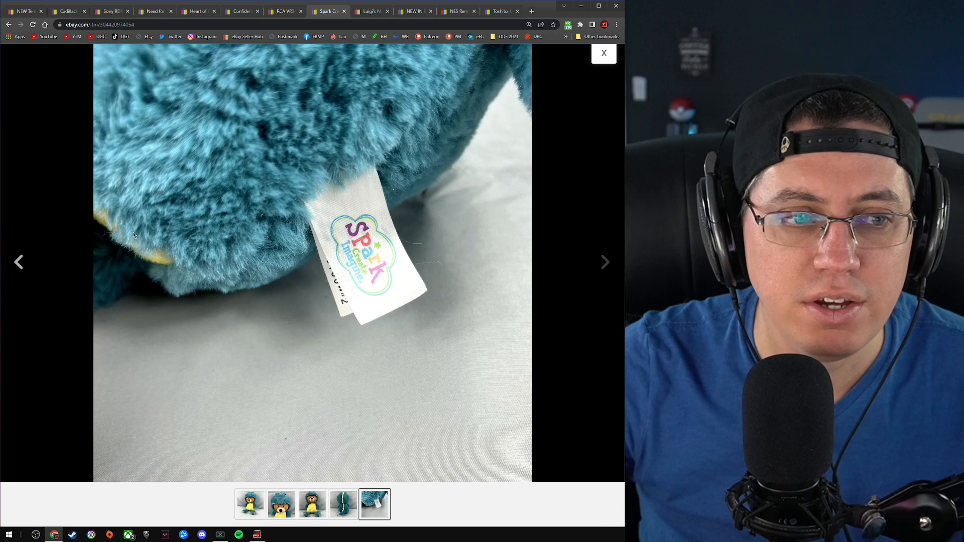
{"action": "left_click", "coordinate": [602, 52]}
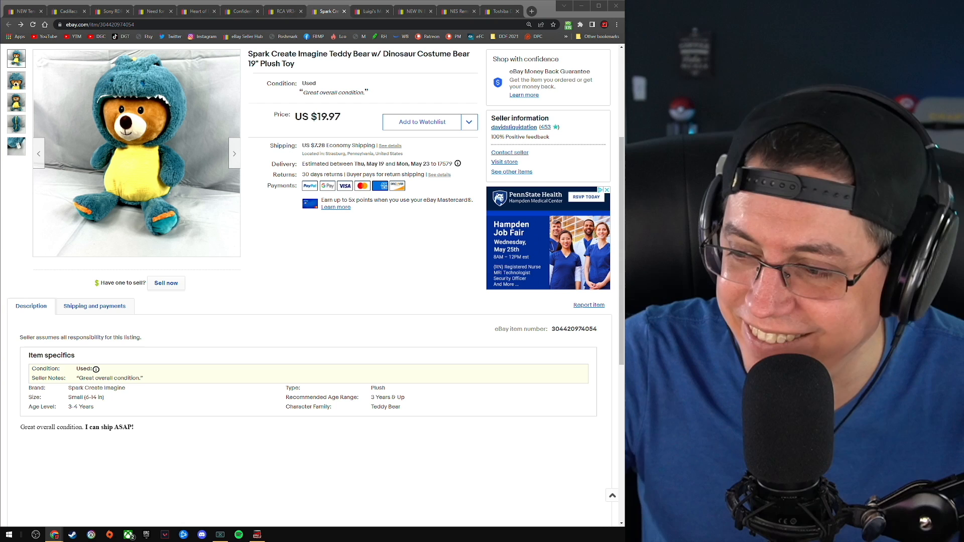
{"action": "mouse_move", "coordinate": [419, 265]}
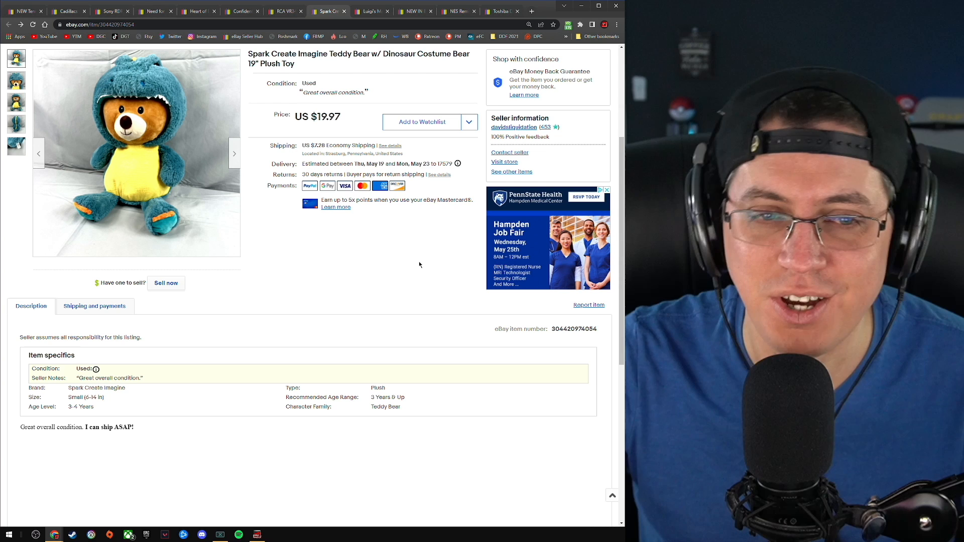
{"action": "mouse_move", "coordinate": [432, 257]}
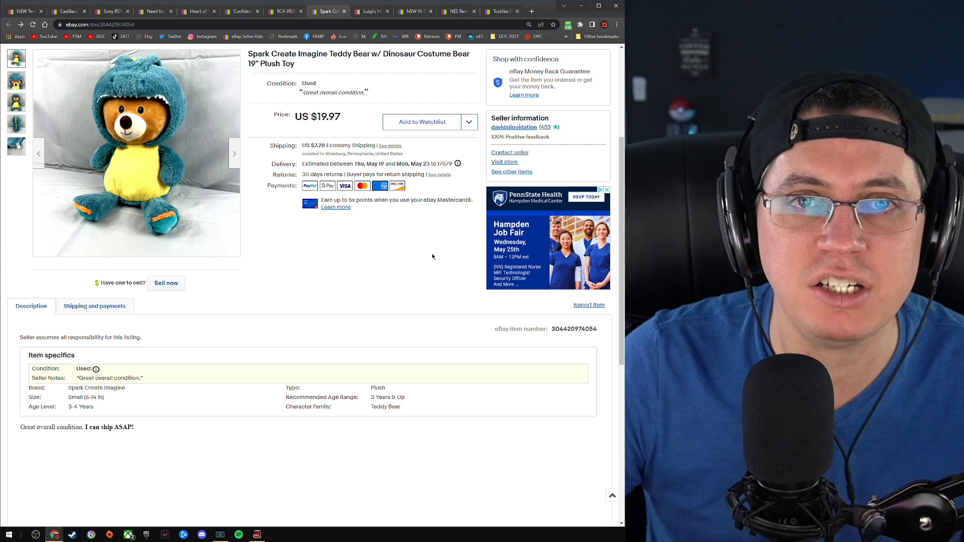
{"action": "left_click", "coordinate": [369, 12]}
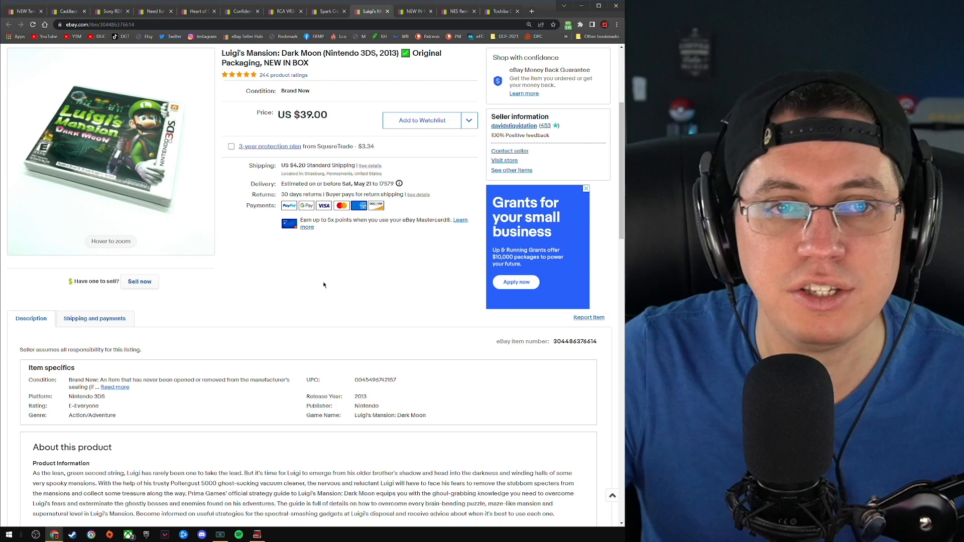
Enlarge the Luigi's Mansion box photo twice, closing the viewer each time, then go to the Harry Potter lot
{"action": "left_click", "coordinate": [110, 150]}
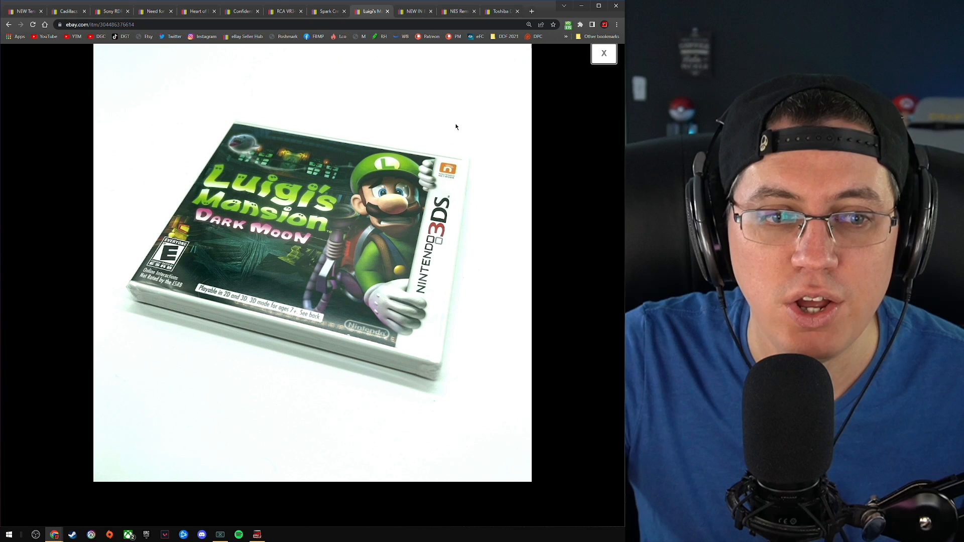
{"action": "mouse_move", "coordinate": [592, 77]}
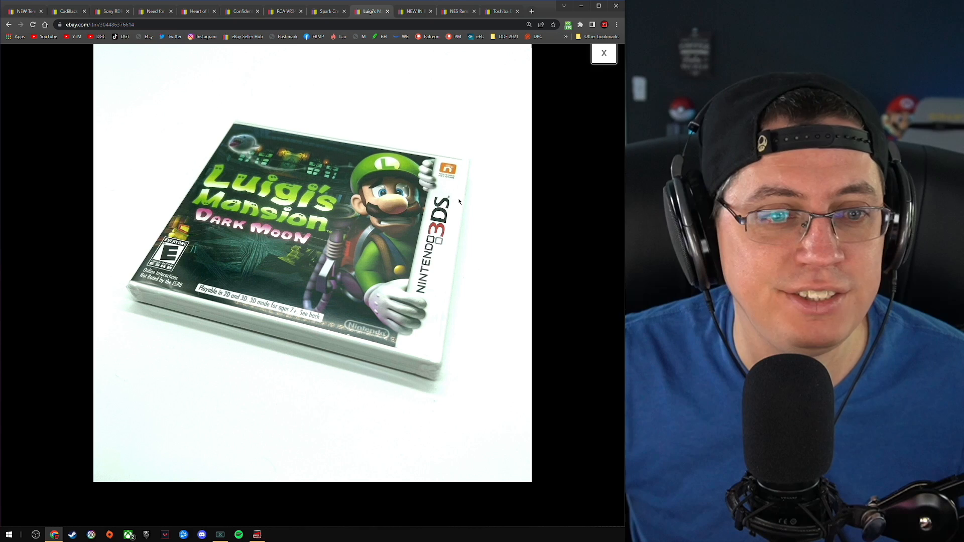
{"action": "left_click", "coordinate": [603, 54]}
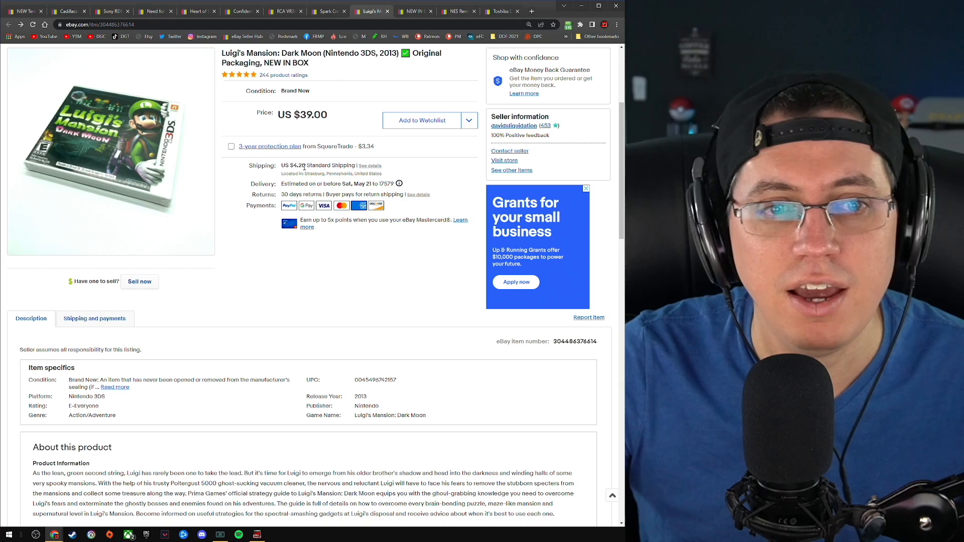
{"action": "left_click", "coordinate": [110, 151]}
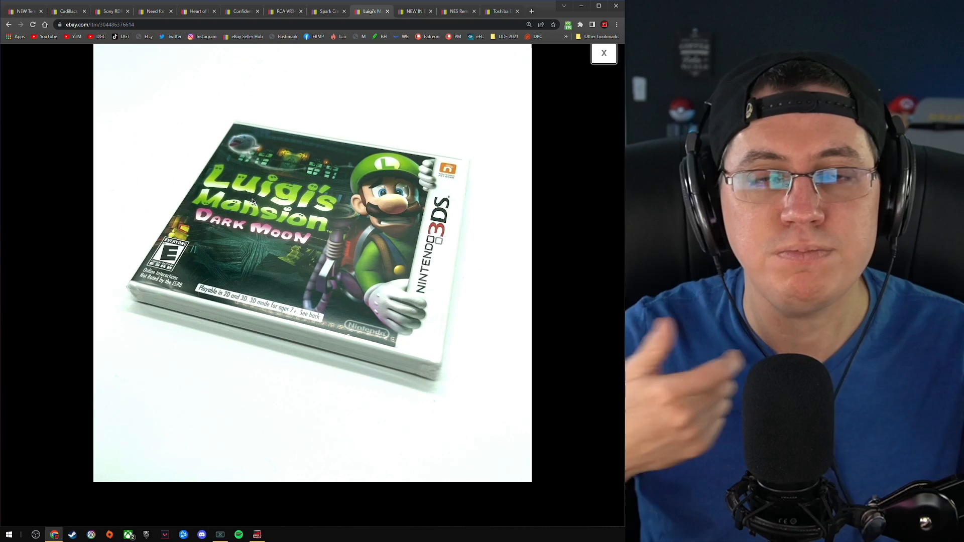
{"action": "left_click", "coordinate": [603, 54]}
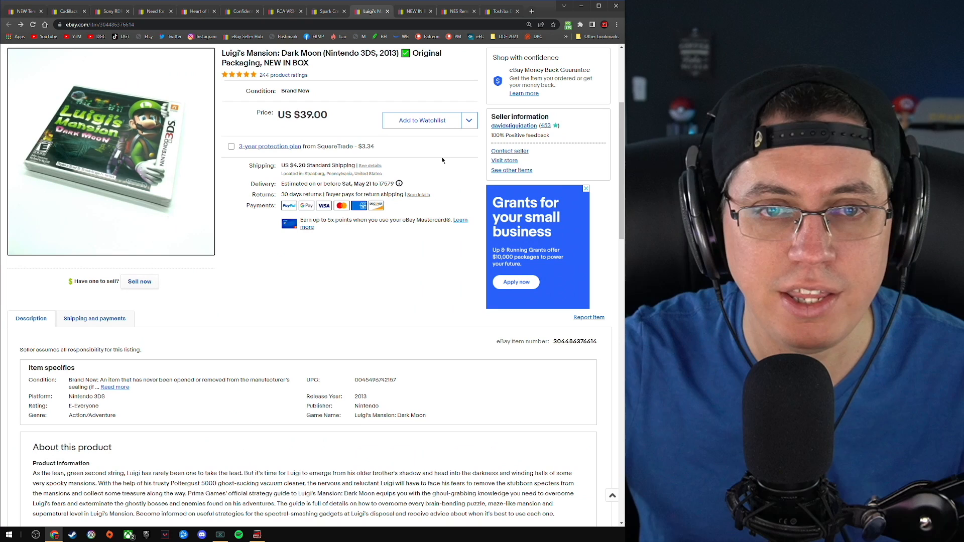
{"action": "left_click", "coordinate": [416, 11]}
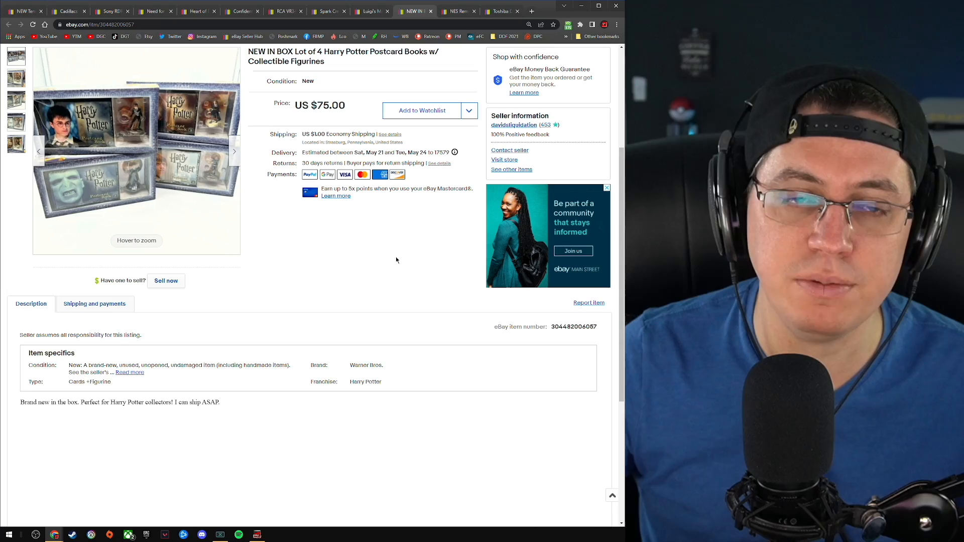
Page through the Harry Potter postcard book lot photos enlarged, then switch to NES Remix Pack
{"action": "left_click", "coordinate": [136, 151]}
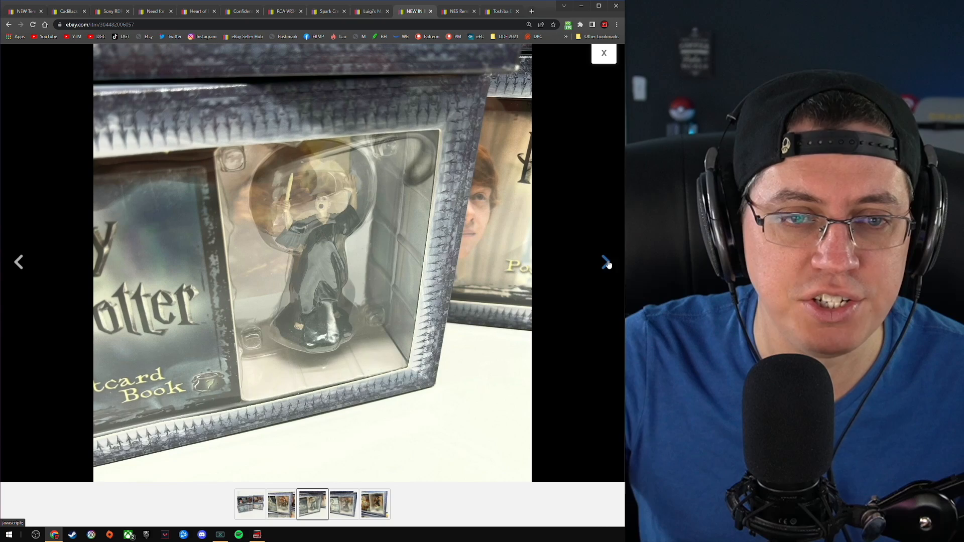
{"action": "left_click", "coordinate": [602, 53]}
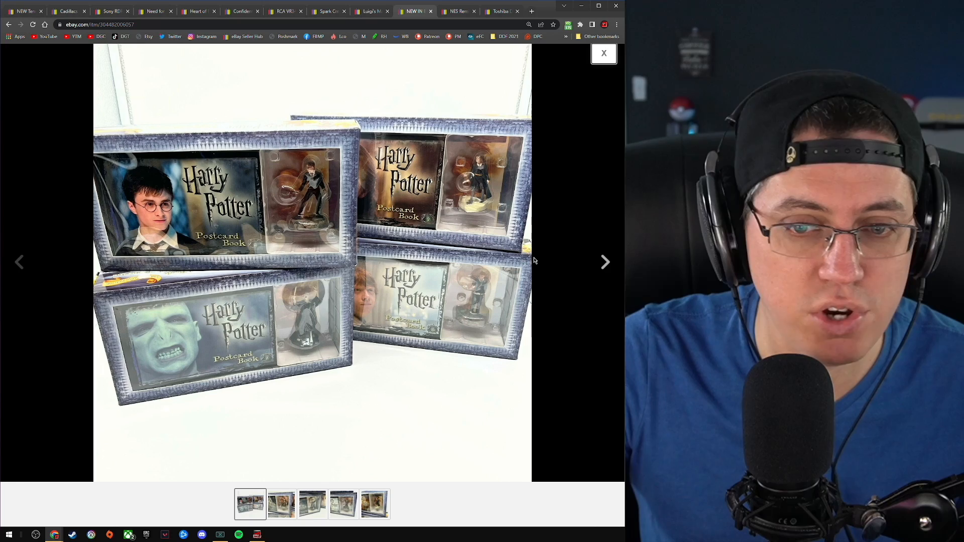
{"action": "left_click", "coordinate": [603, 54]}
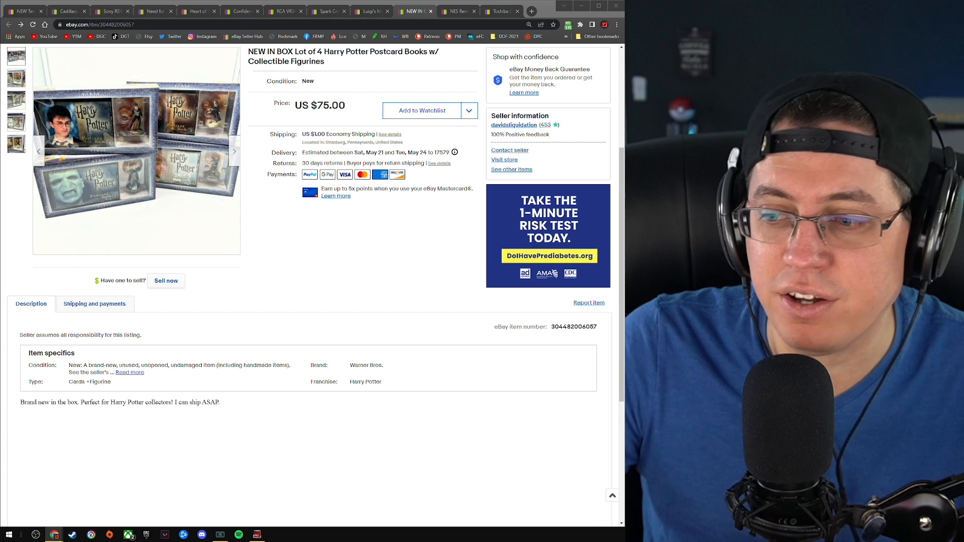
{"action": "mouse_move", "coordinate": [320, 134]}
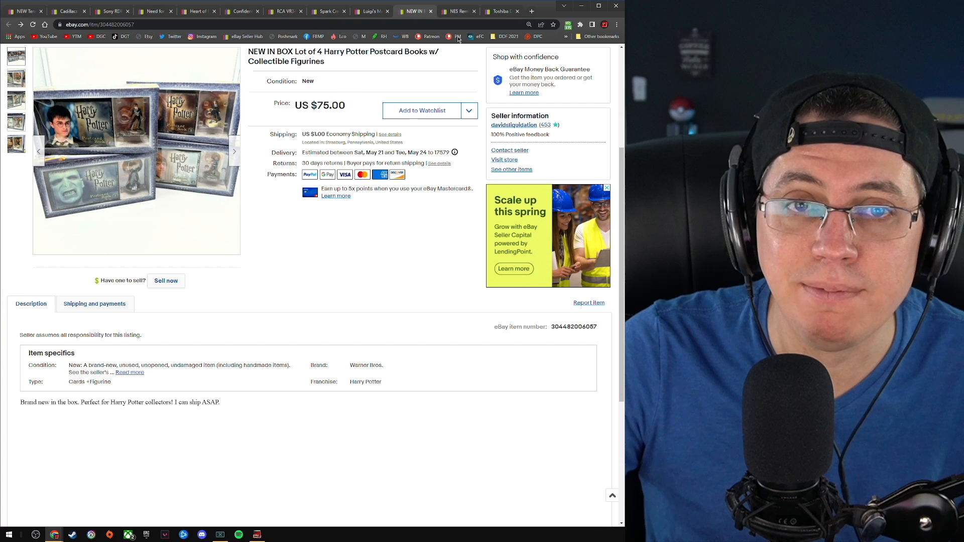
{"action": "left_click", "coordinate": [457, 11]}
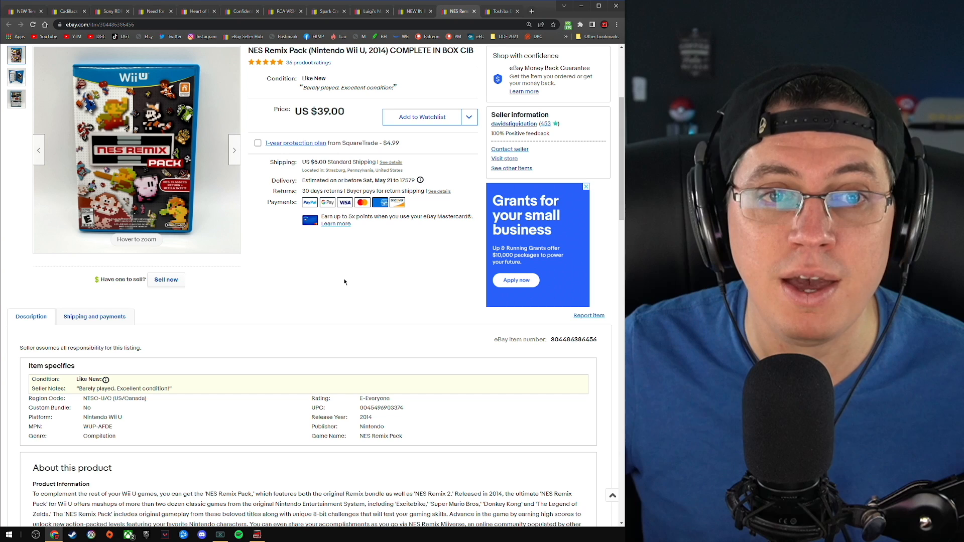
{"action": "mouse_move", "coordinate": [16, 77]}
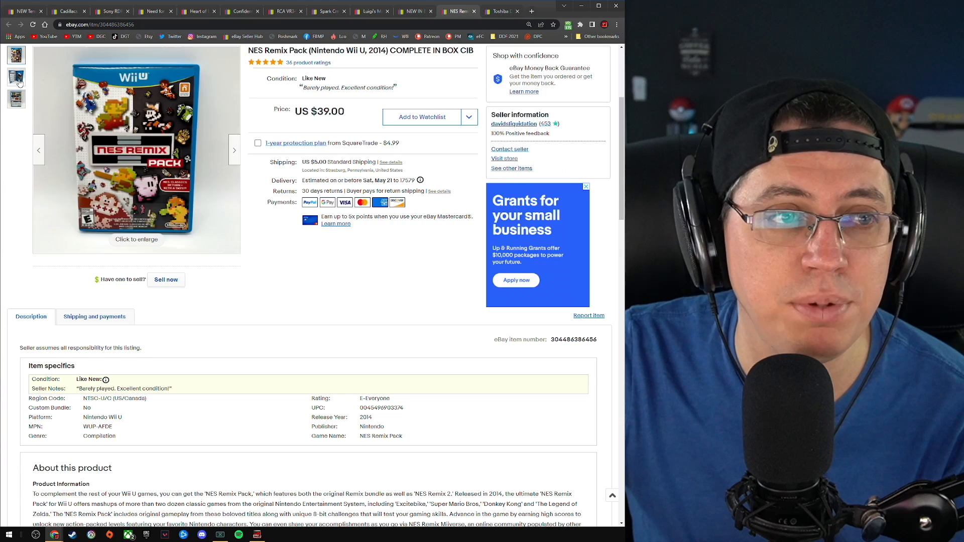
View the NES Remix Pack open-case photo enlarged, then bring up the Toshiba D-R560 listing
{"action": "left_click", "coordinate": [16, 77]}
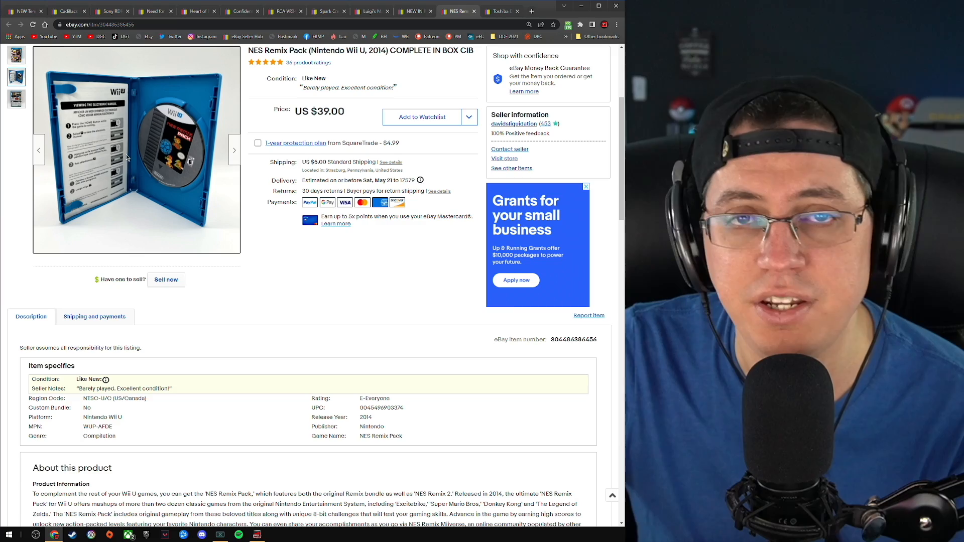
{"action": "left_click", "coordinate": [136, 150]}
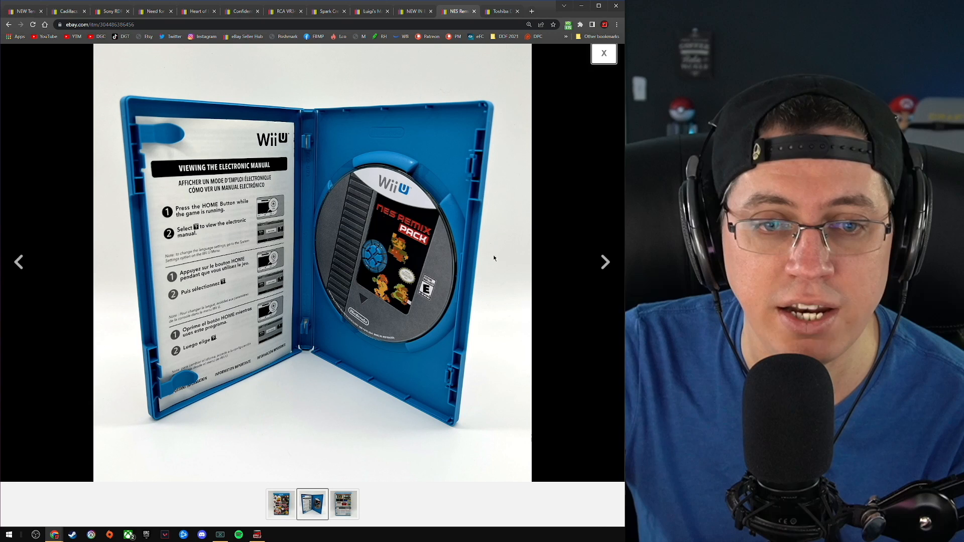
{"action": "left_click", "coordinate": [602, 53]}
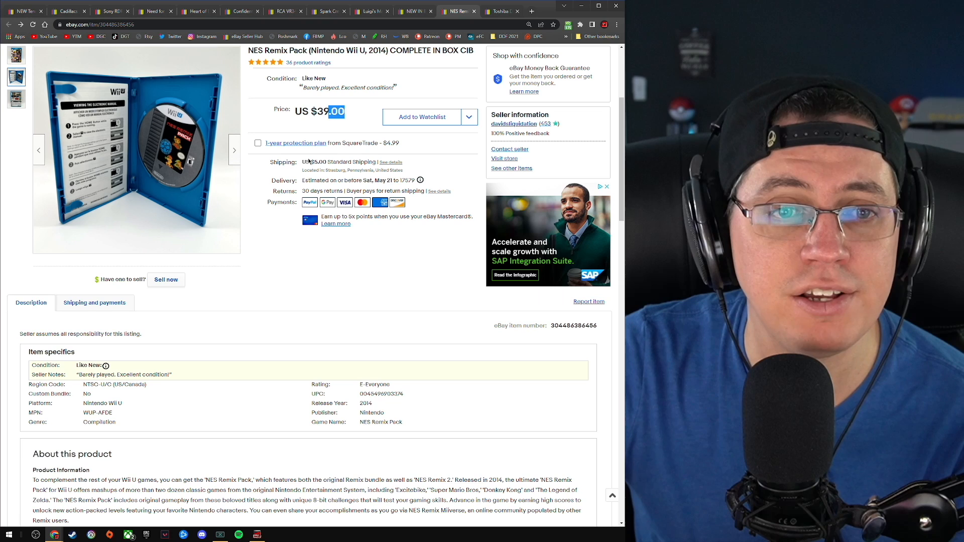
{"action": "left_click", "coordinate": [499, 11]}
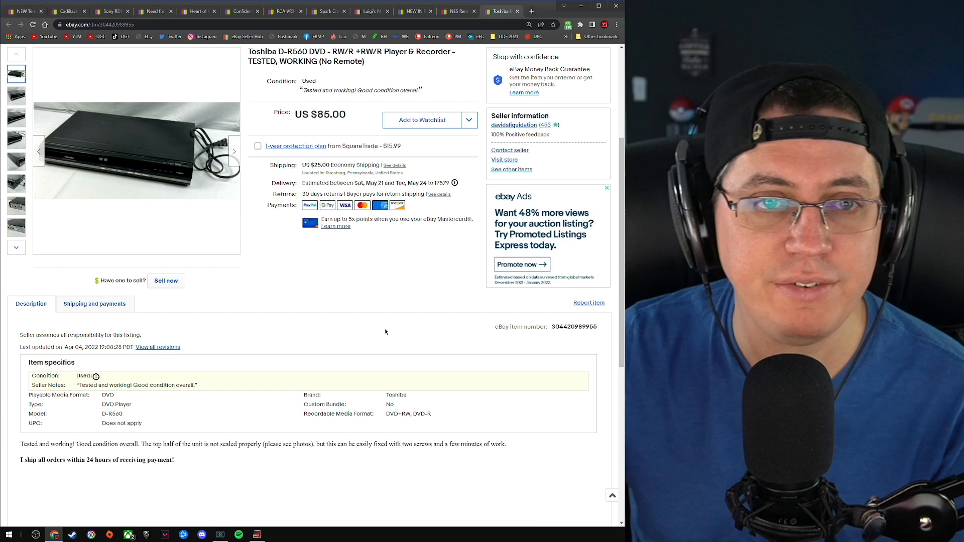